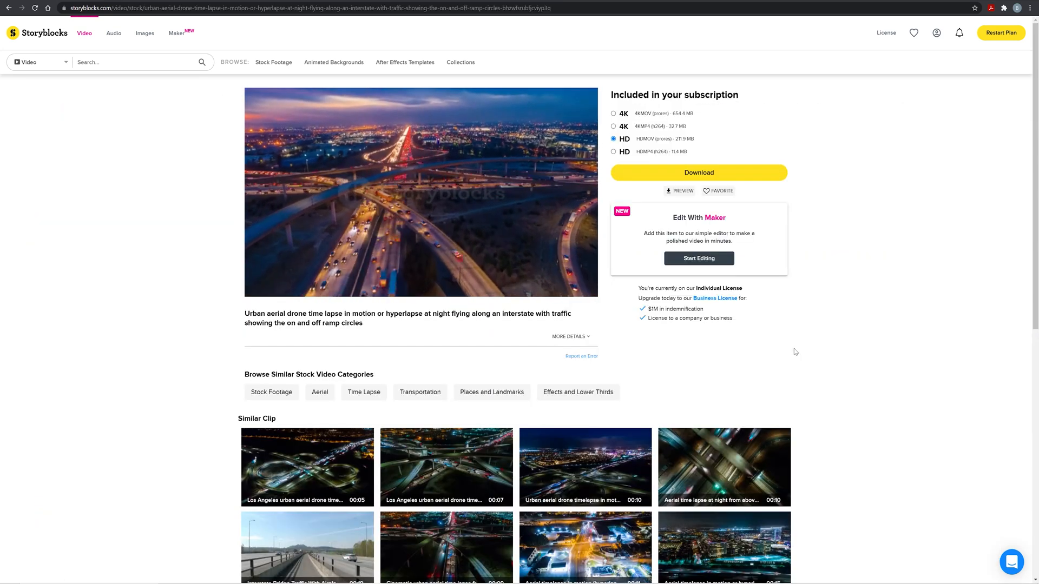
Browse the After Effects templates listing and search it for 'green screen'.
click(405, 63)
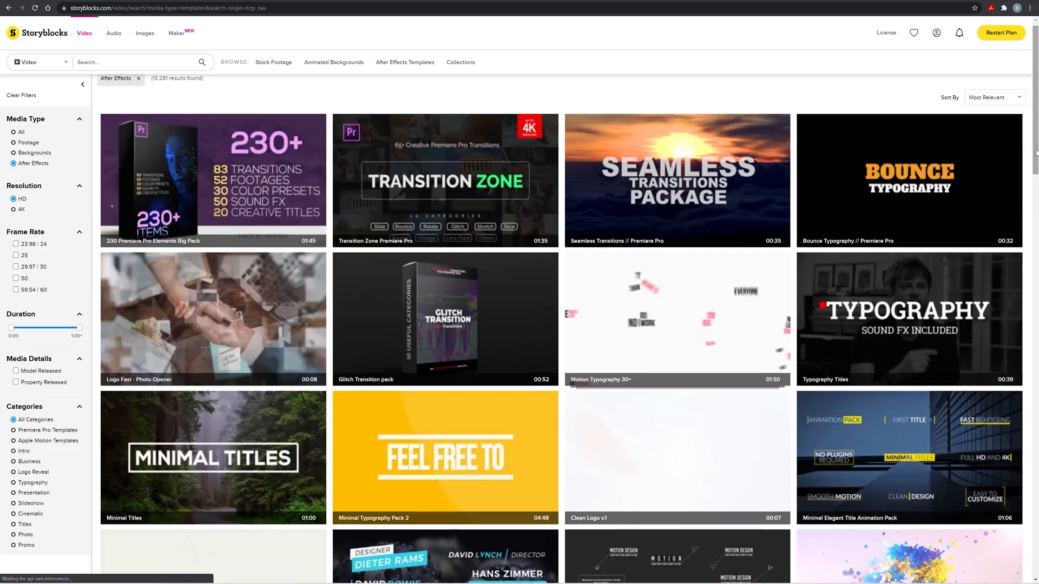
scroll(down, 3)
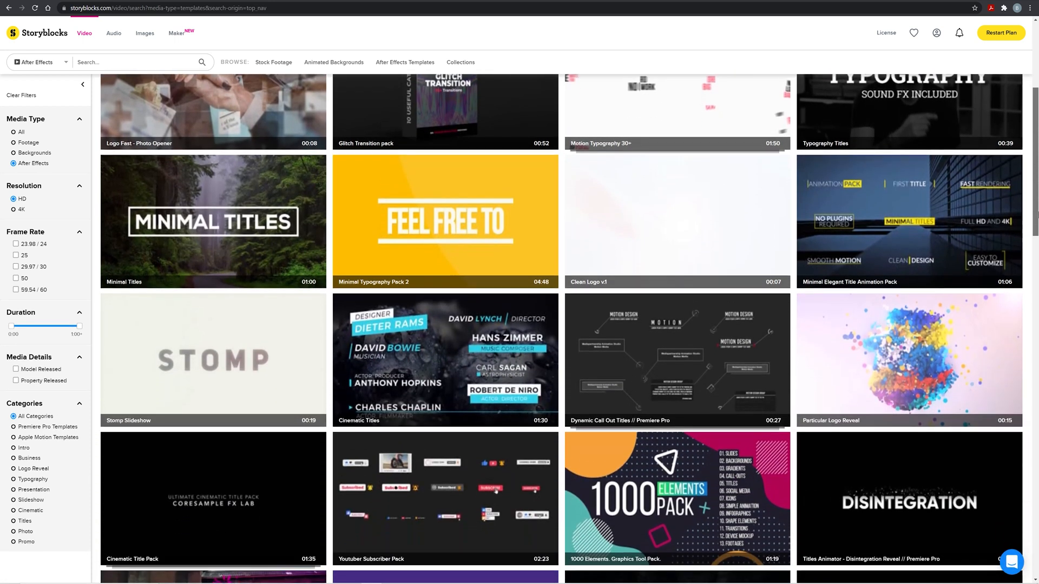
text(green screen)
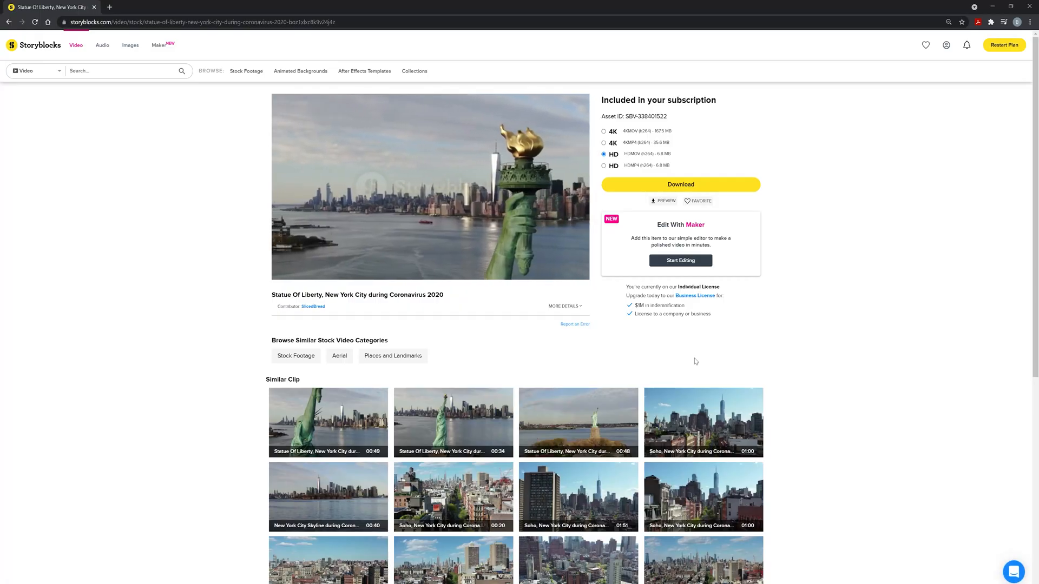
Go to the Re:Stock footage page and scroll through its collection of clips.
click(429, 187)
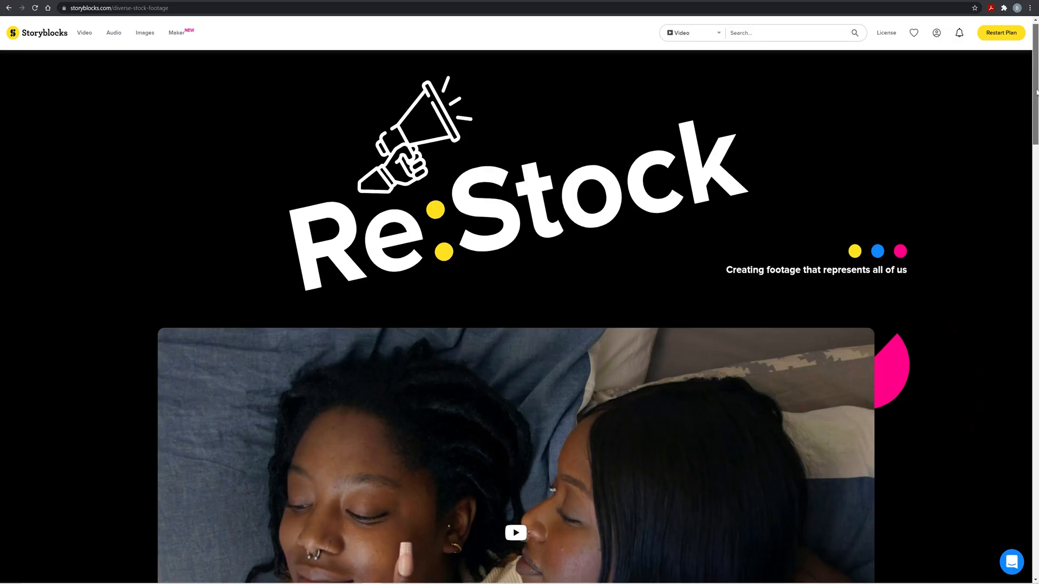
scroll(down, 3)
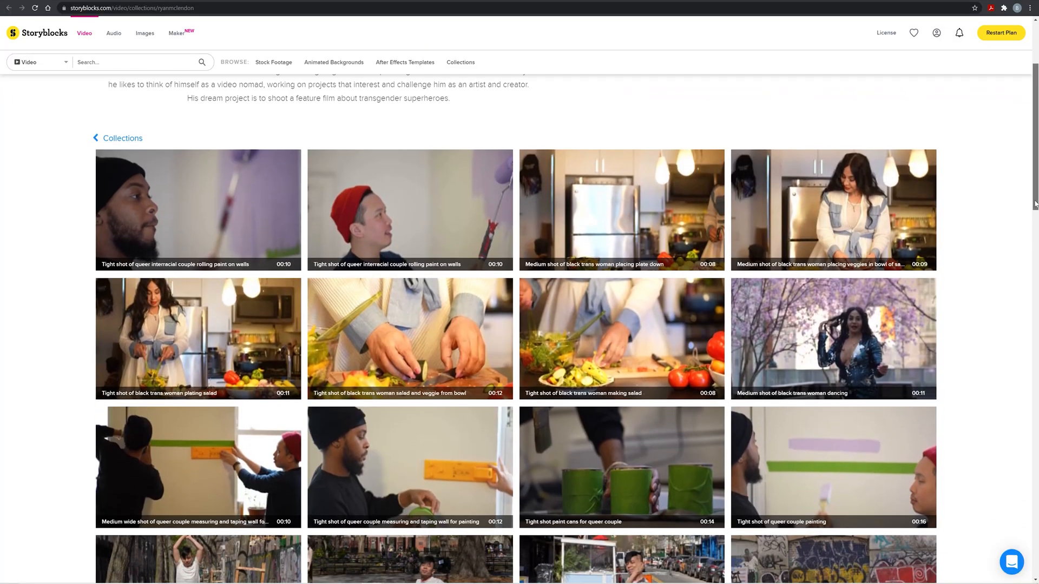
scroll(down, 3)
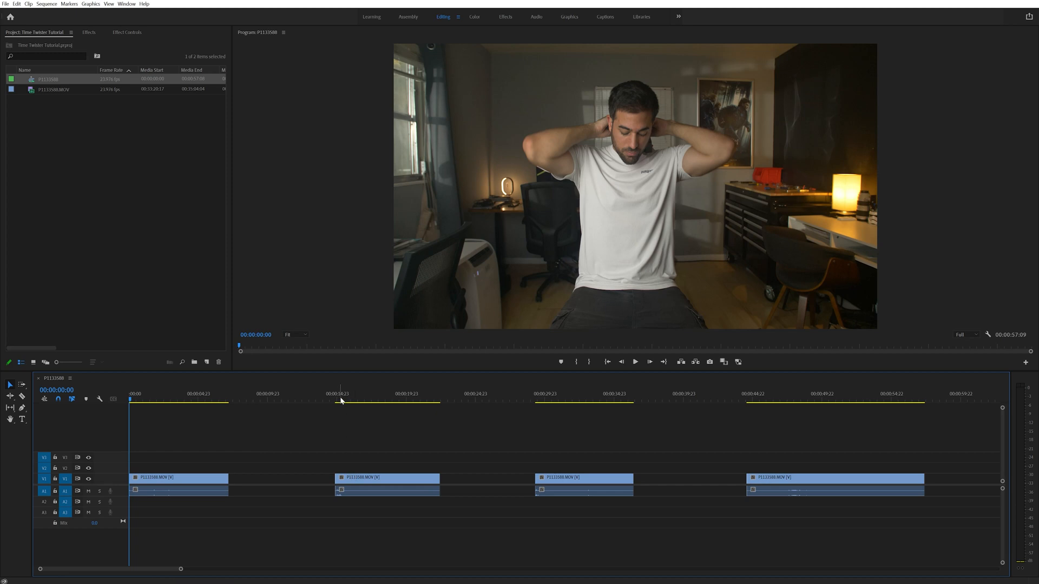
Ripple-delete the gaps so the takes sit back-to-back and show the clip's effect settings.
click(338, 394)
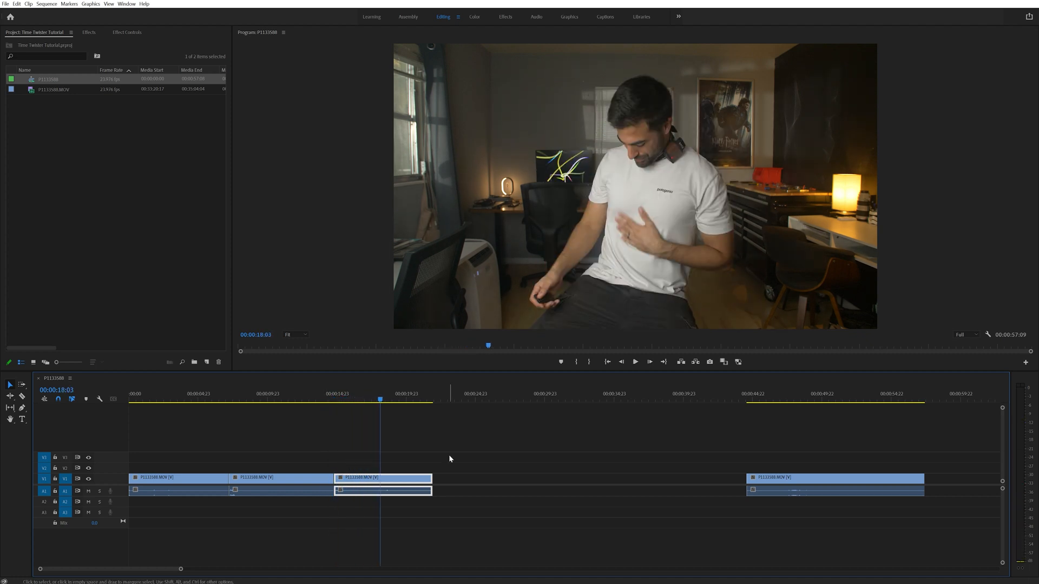
click(177, 477)
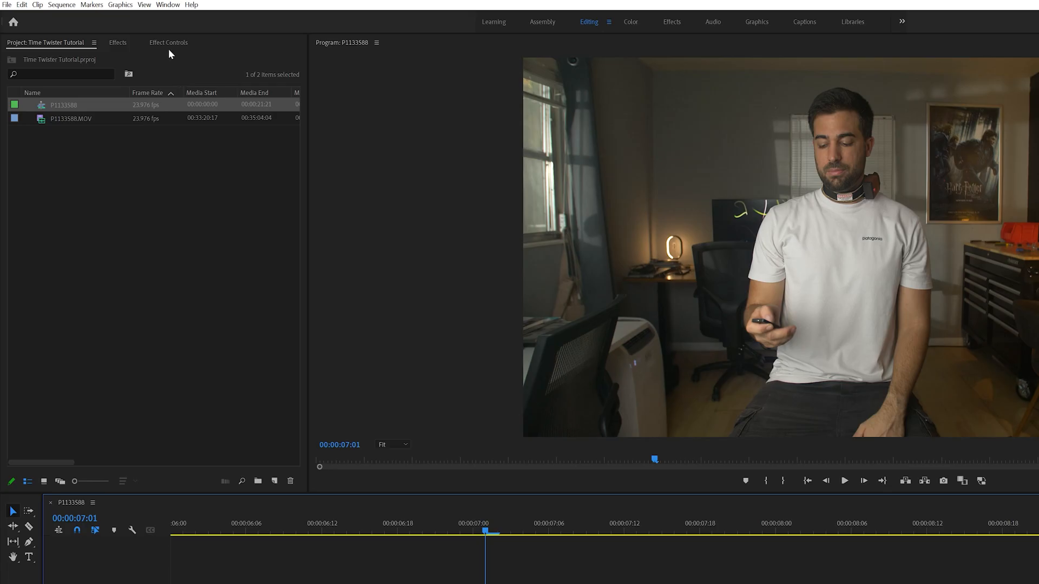
click(167, 42)
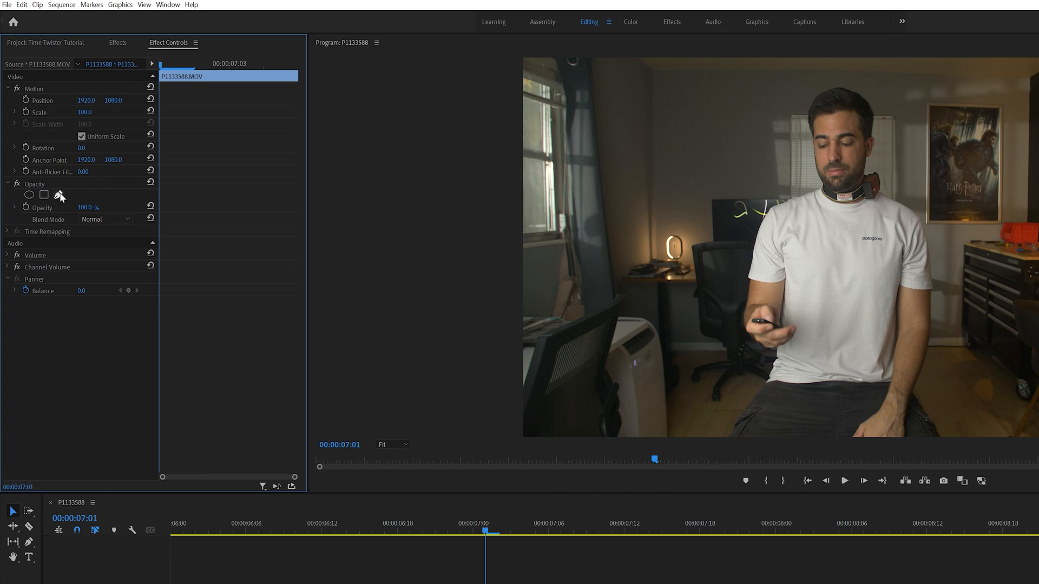
Draw a free-form opacity mask around the subject and keyframe its Mask Path.
click(58, 195)
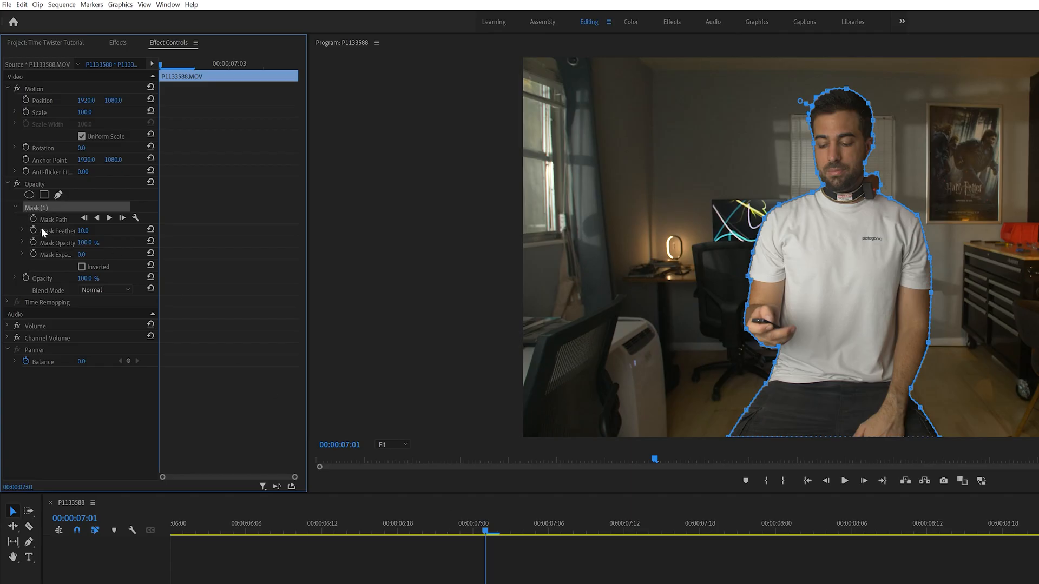
click(35, 218)
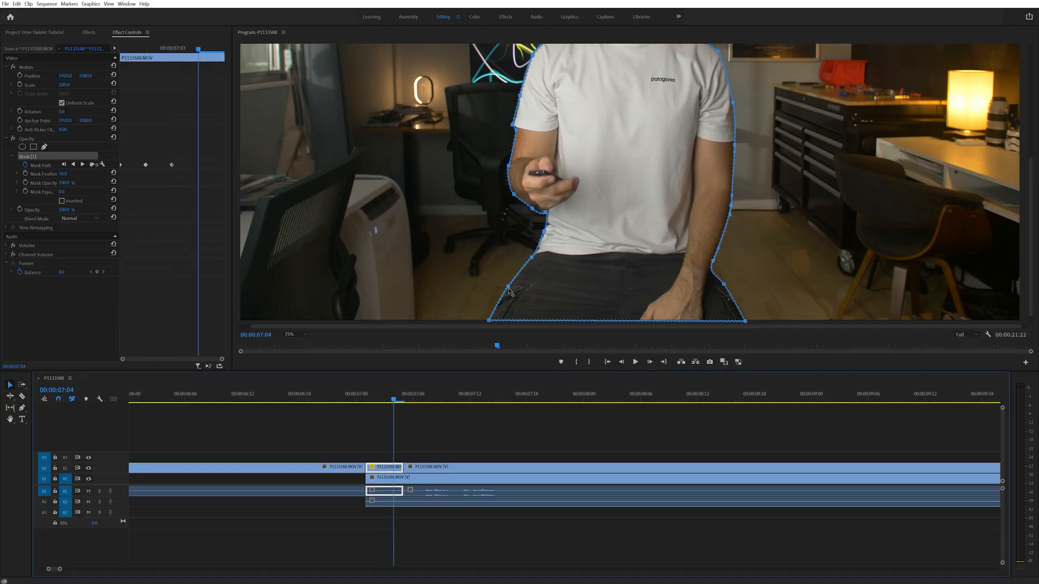
click(364, 400)
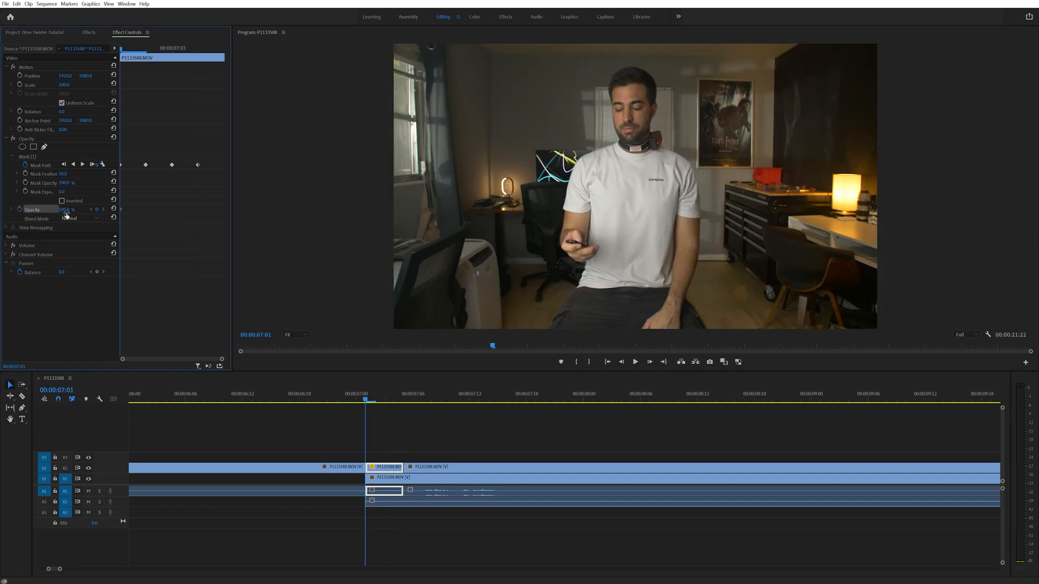
Enable keyframing for the clip's Opacity and Position.
click(394, 398)
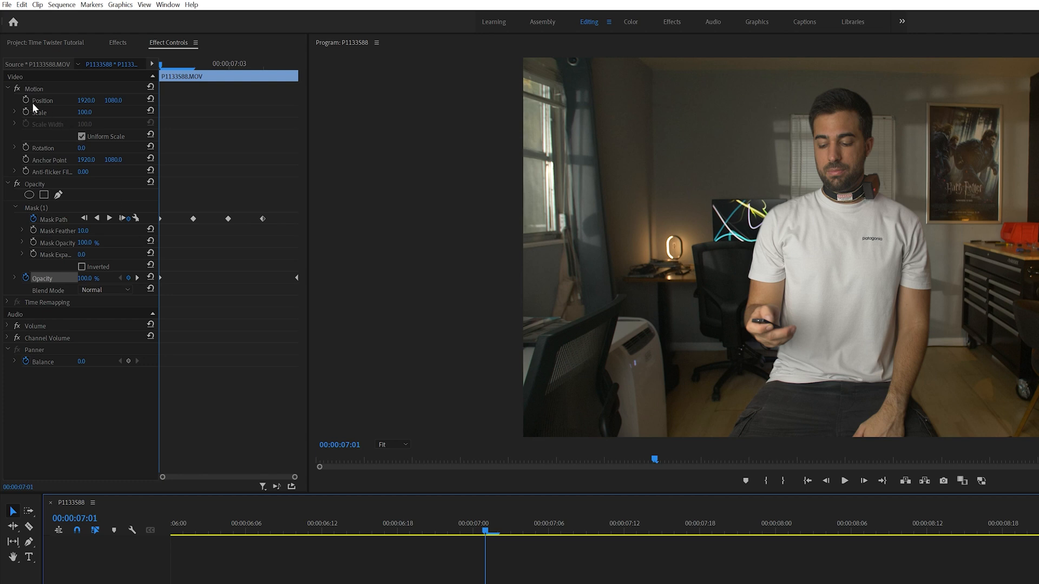
click(43, 99)
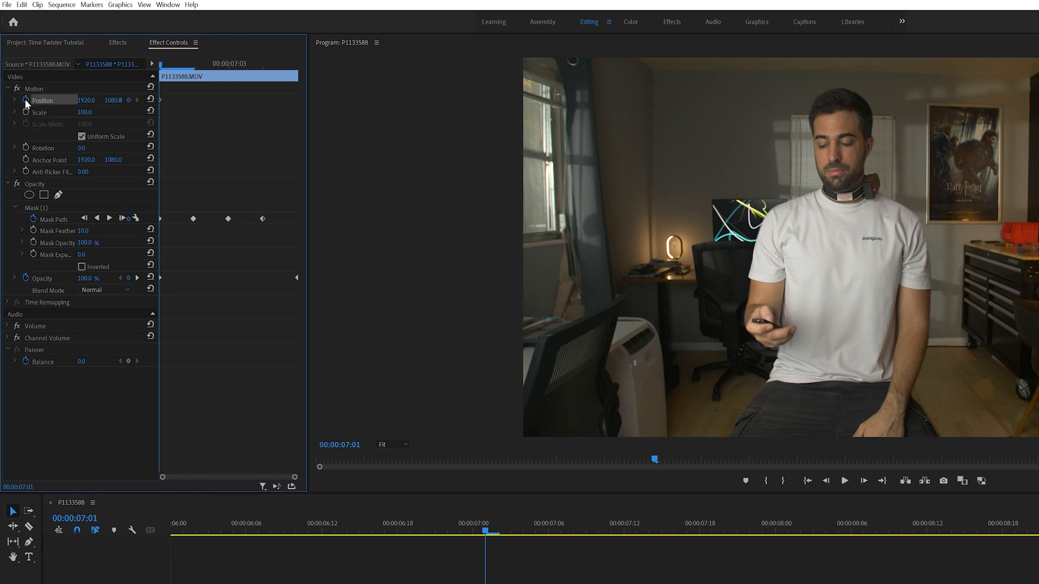
click(117, 42)
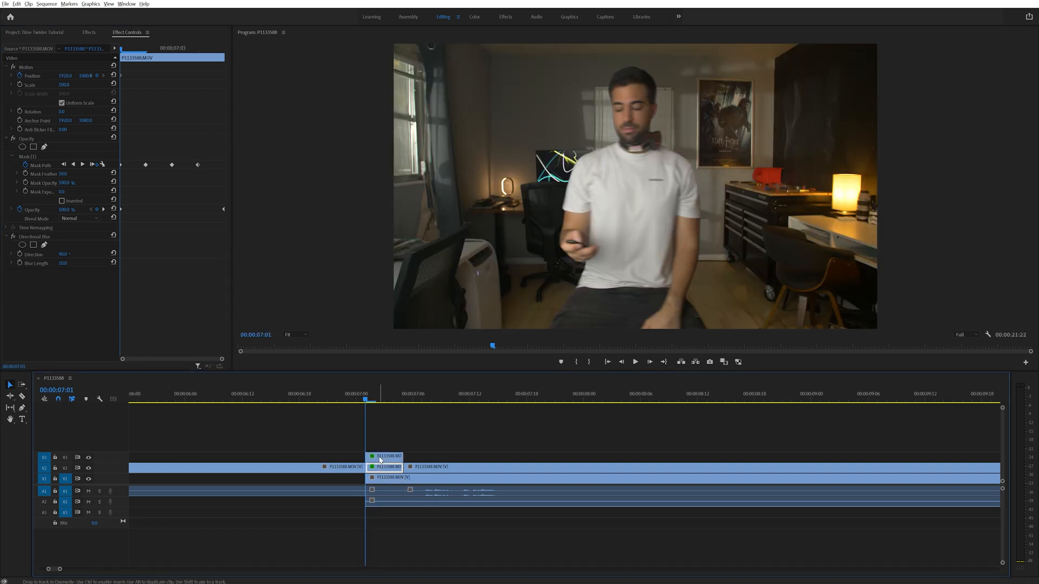
Apply a 90° Directional Blur and duplicate the masked clip onto V3 and V4.
click(385, 456)
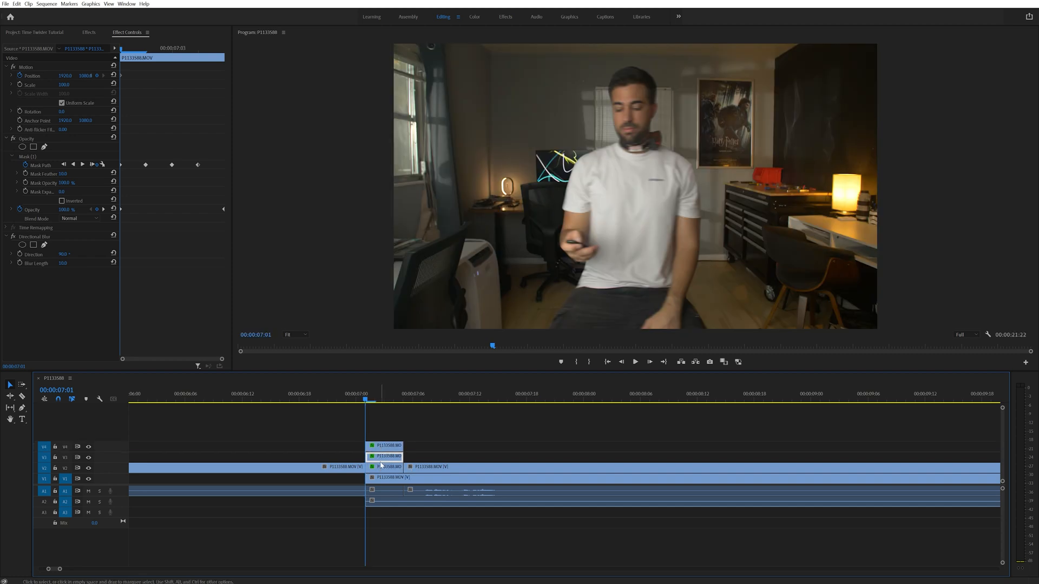
click(383, 490)
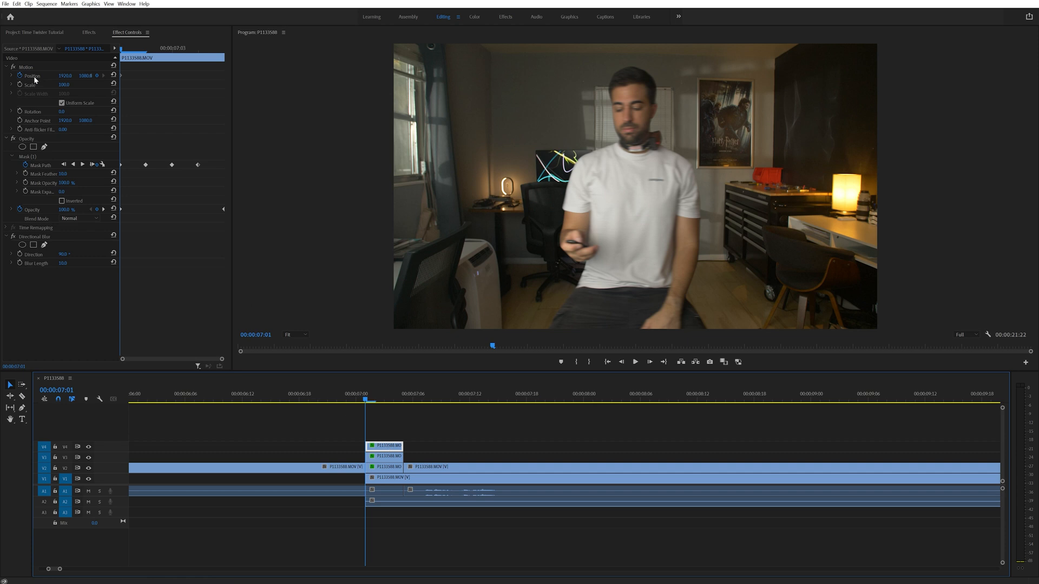
Offset the duplicates' Position X at about 25% opacity and play back the ghost effect.
click(66, 75)
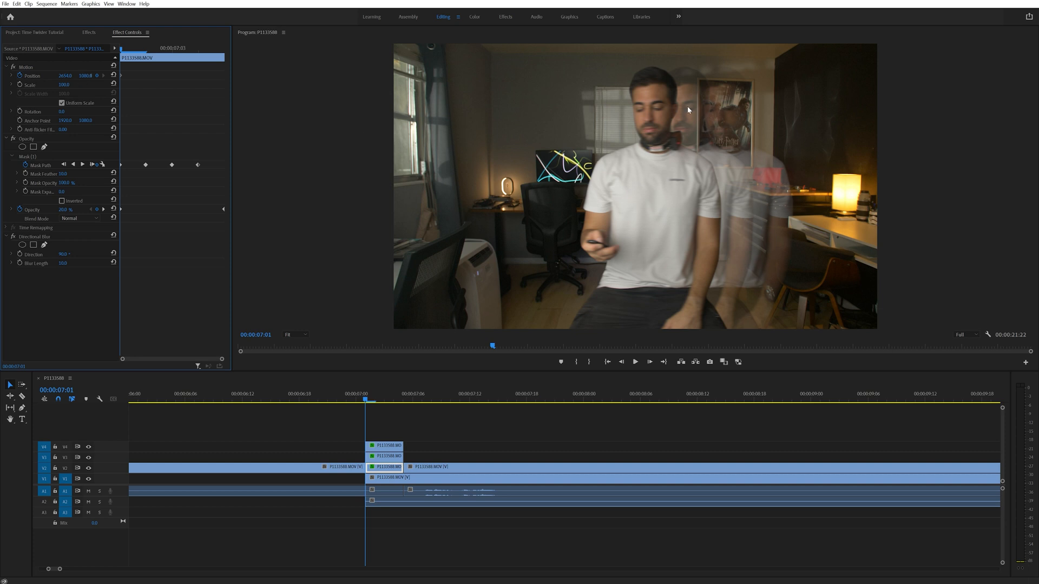
mouse_move(715, 187)
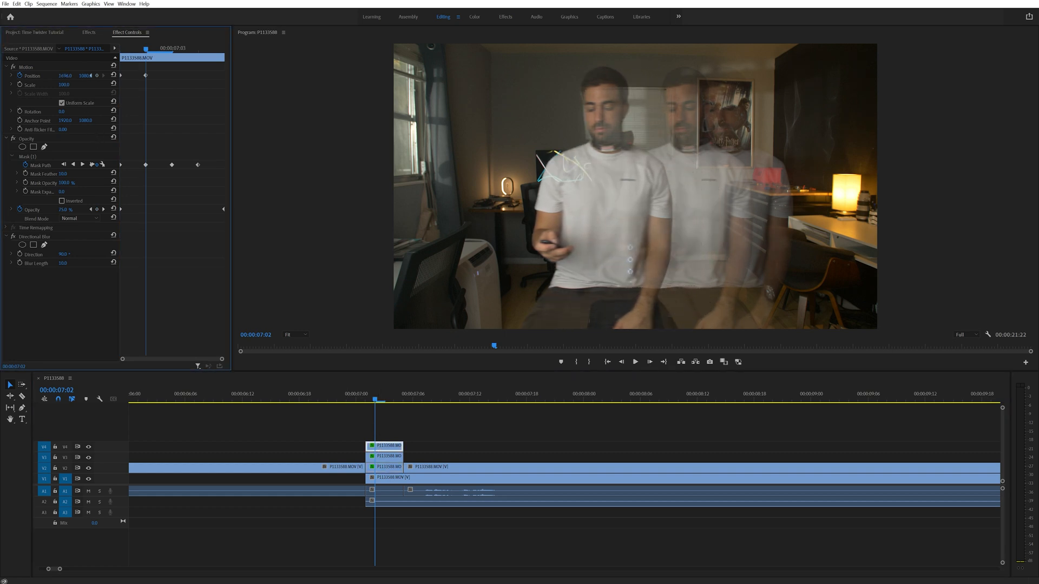
click(385, 456)
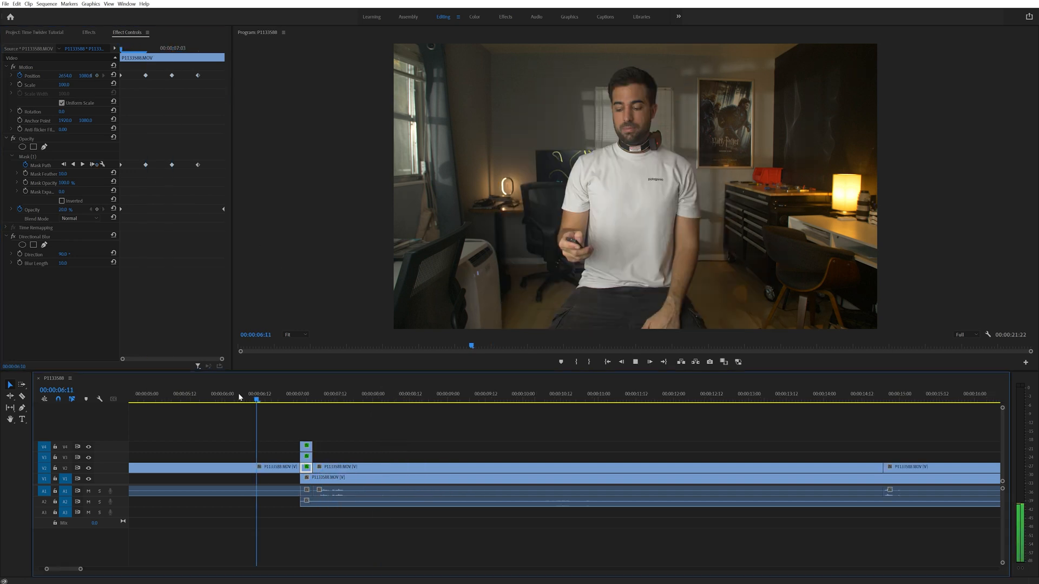
Review the effect from before the cut and select the take where the subject reappears.
click(235, 393)
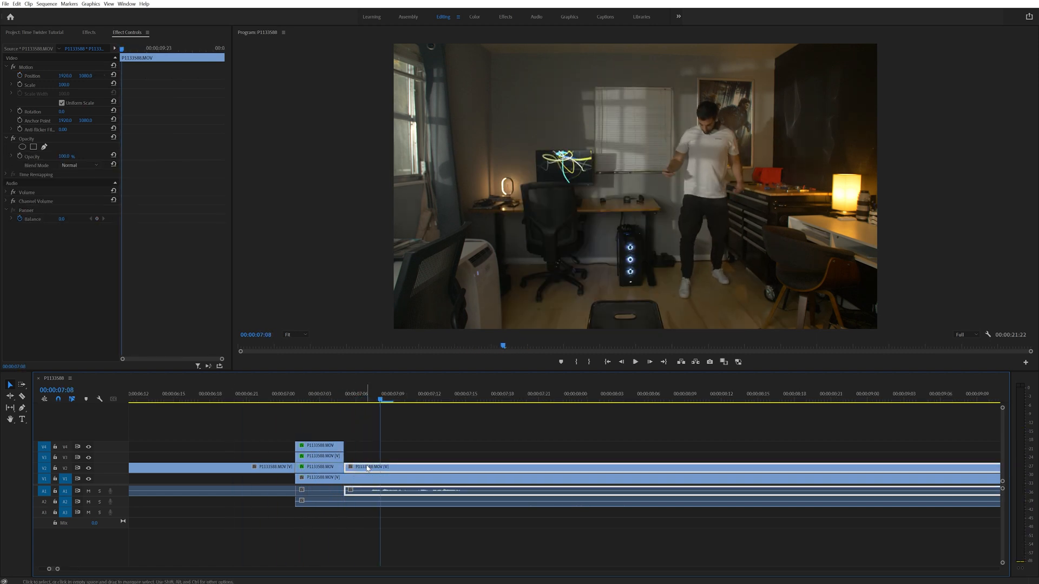
click(393, 467)
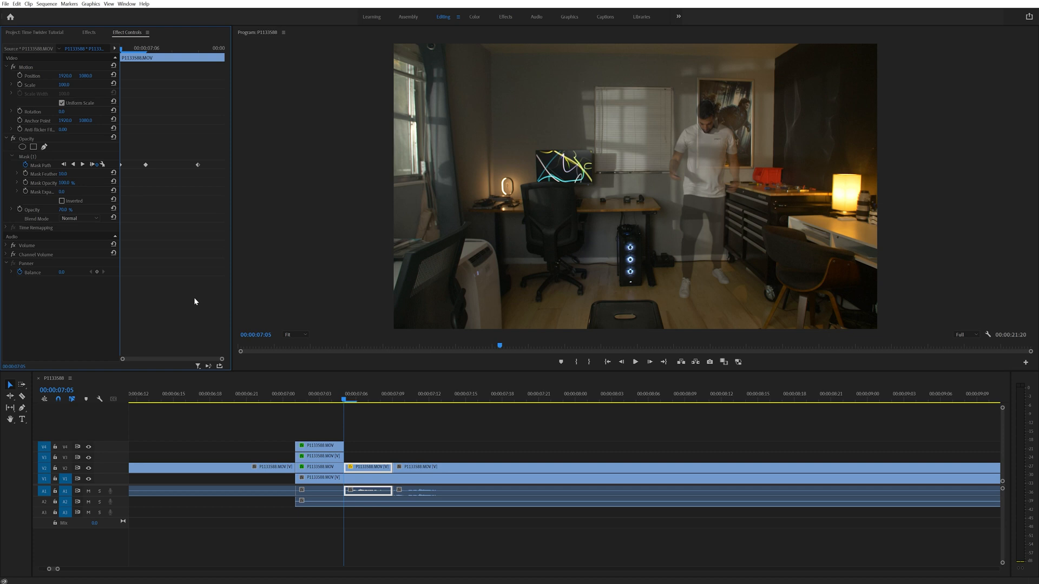
Mask the standing subject at 25% opacity and duplicate it onto V3–V4 with Position offsets.
click(88, 32)
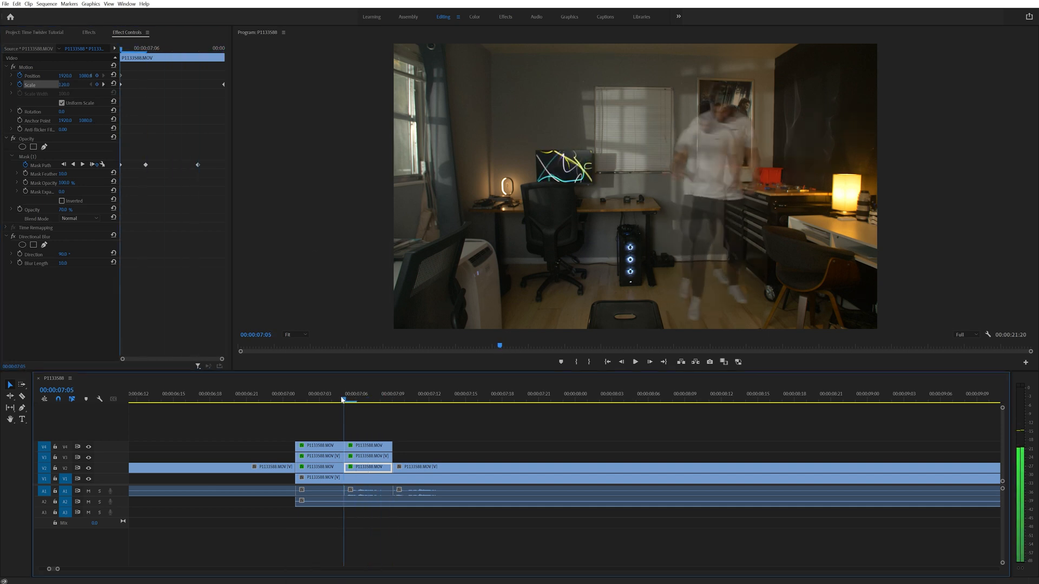
mouse_move(362, 498)
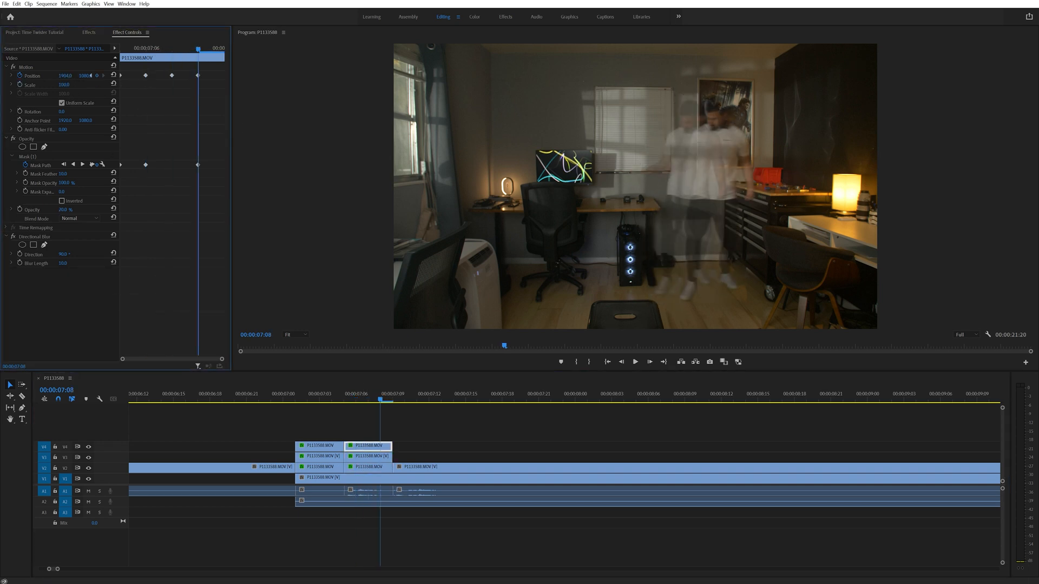
click(368, 456)
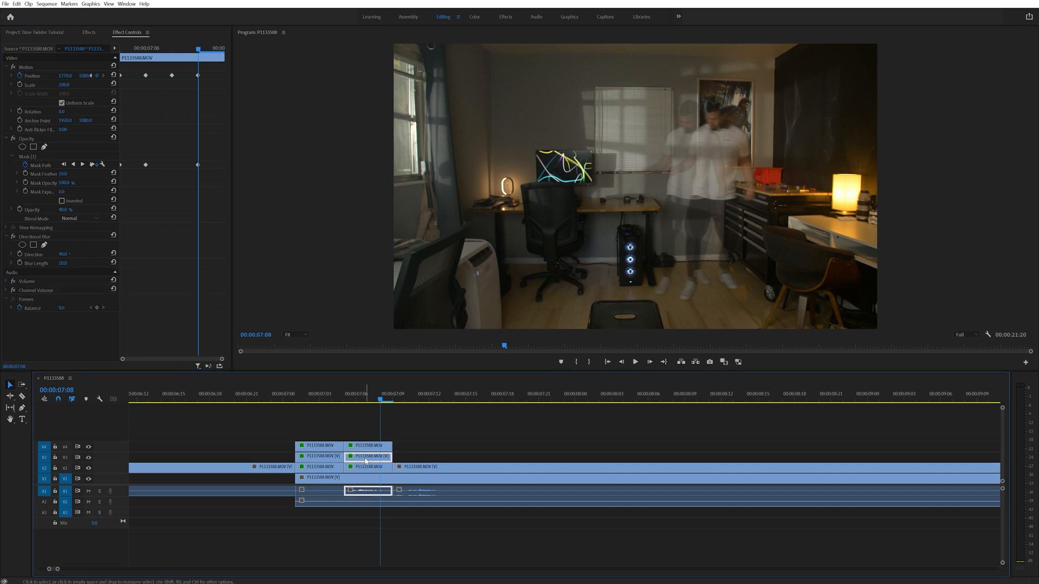